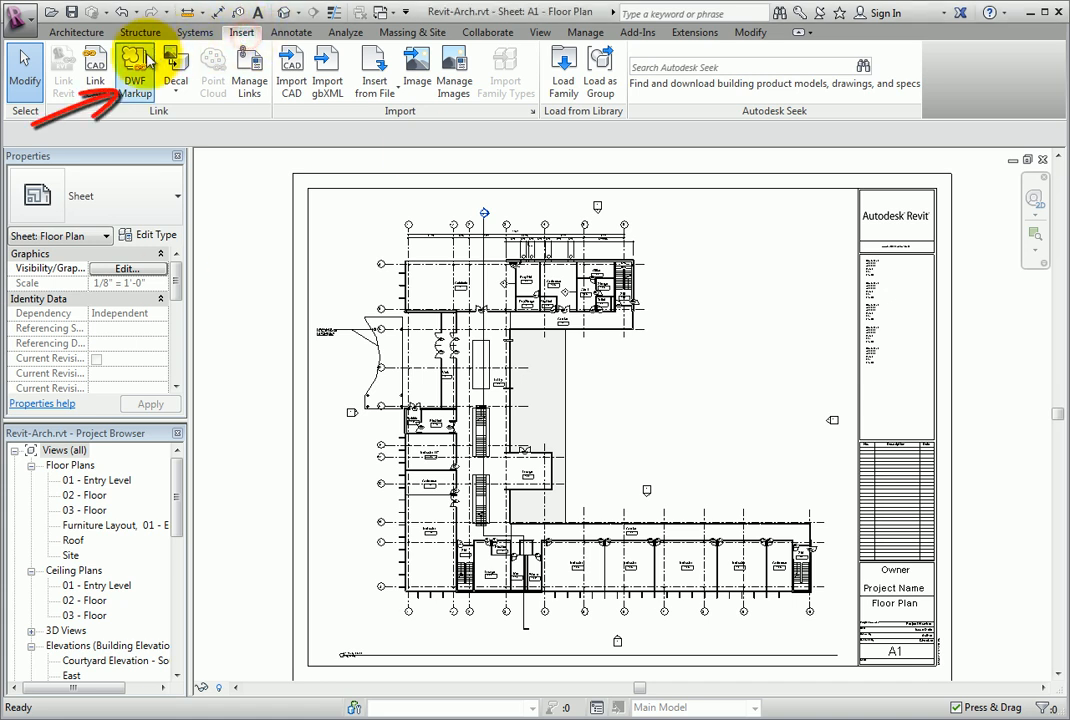
pyautogui.moveTo(129, 70)
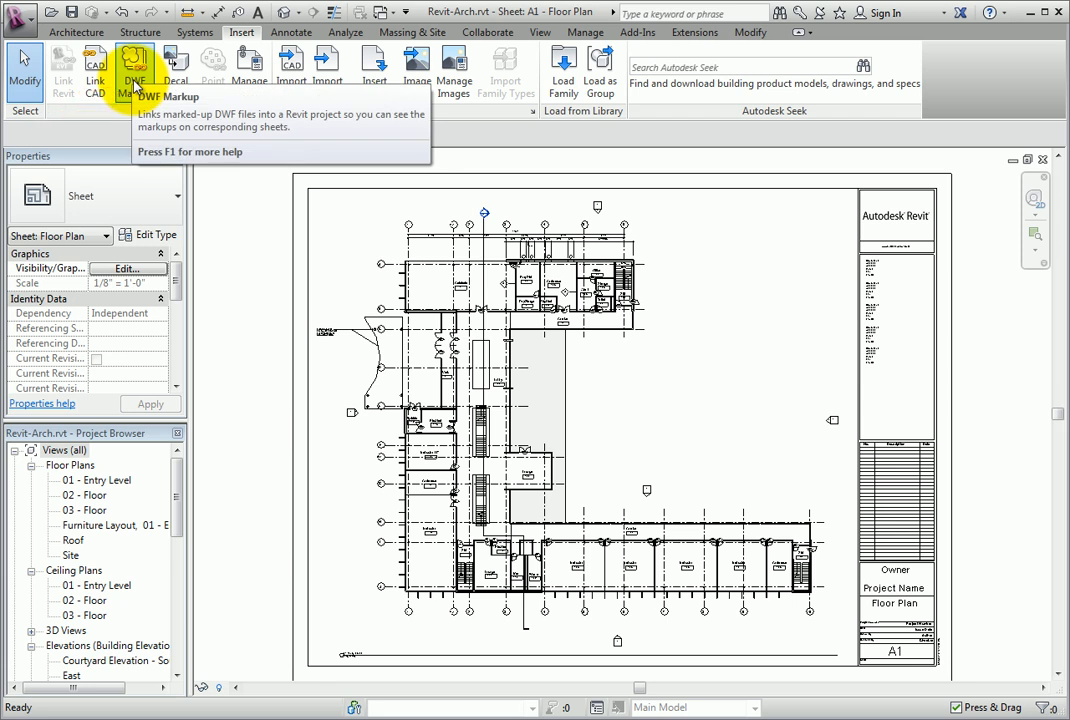
# Step: Choose Sheet A1 - Floor Plan - Rev A.dwfx from C:\CADLearning\DREV2013 as the DWF markup to link
pyautogui.click(134, 62)
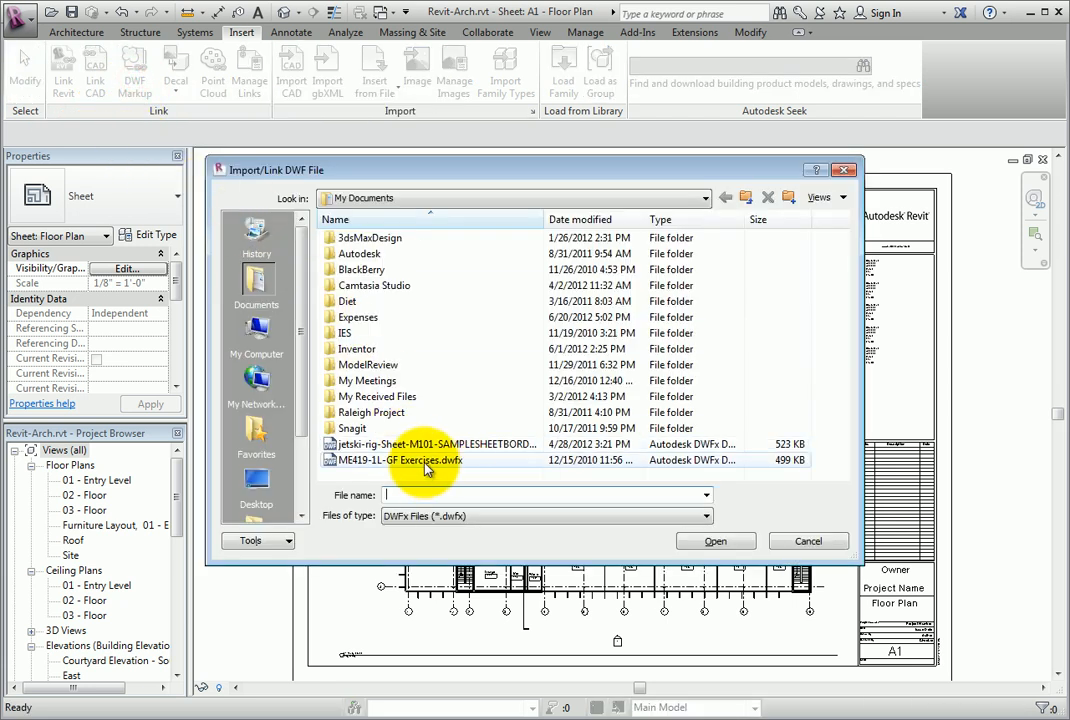
pyautogui.click(700, 197)
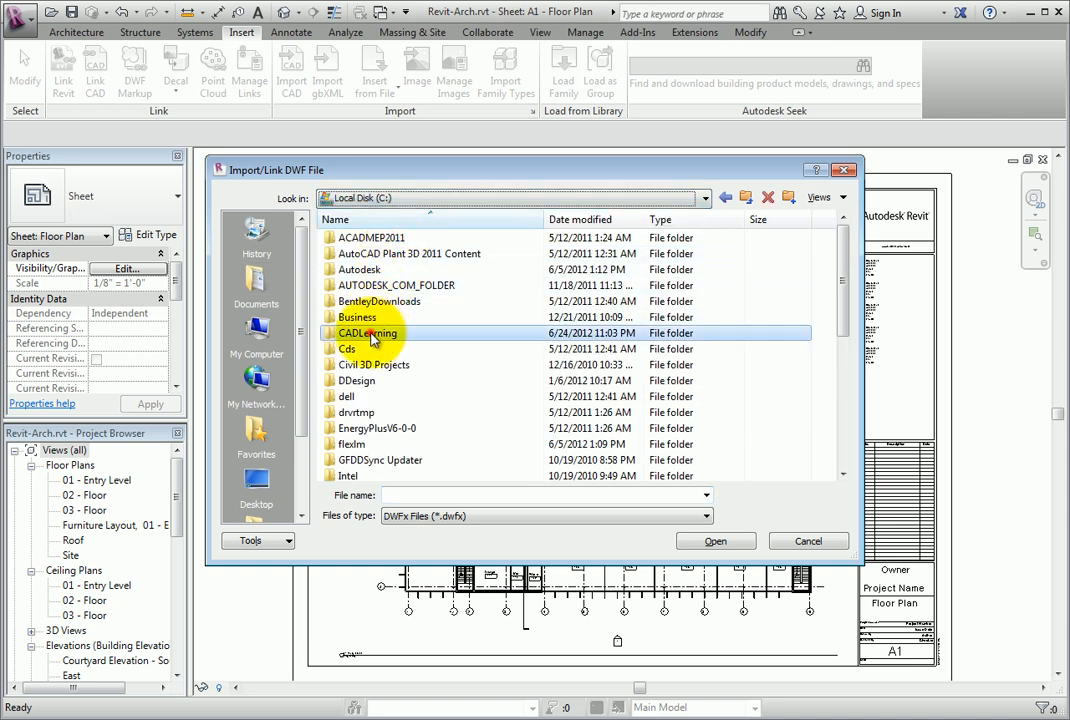
pyautogui.doubleClick(368, 332)
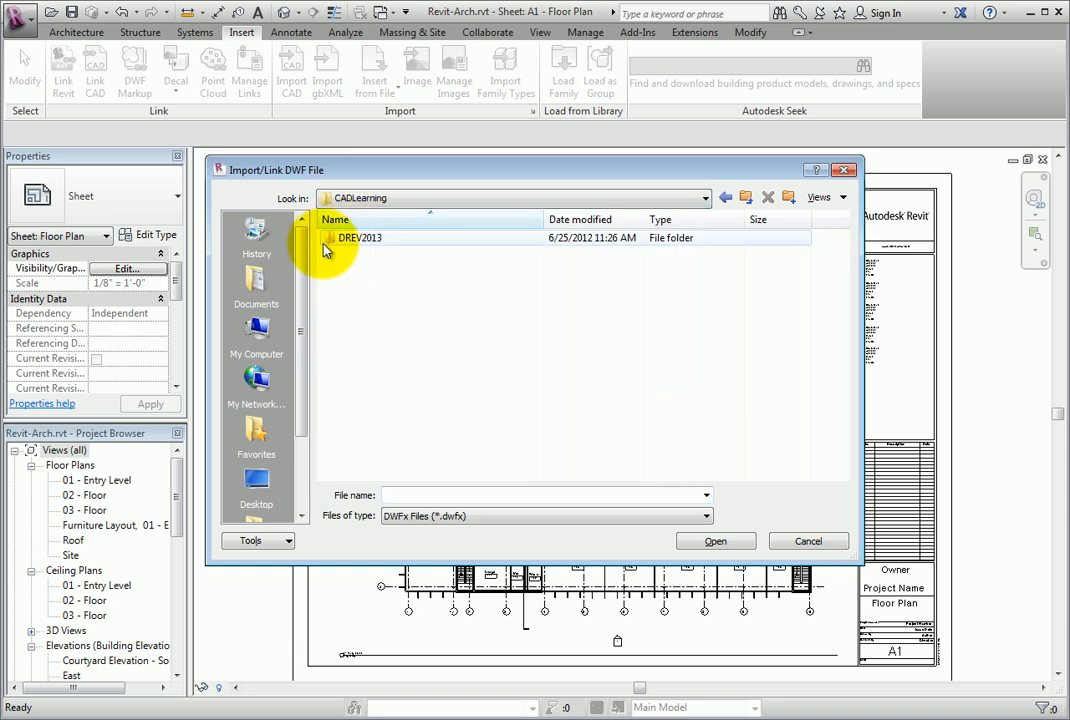
pyautogui.doubleClick(360, 237)
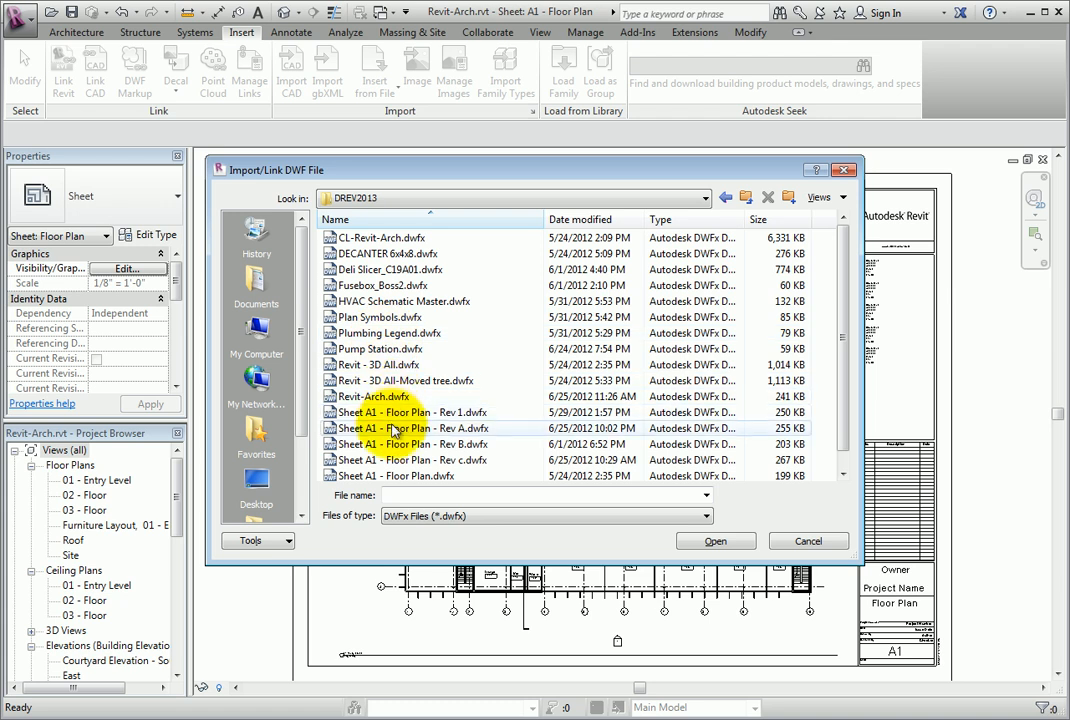
pyautogui.click(715, 541)
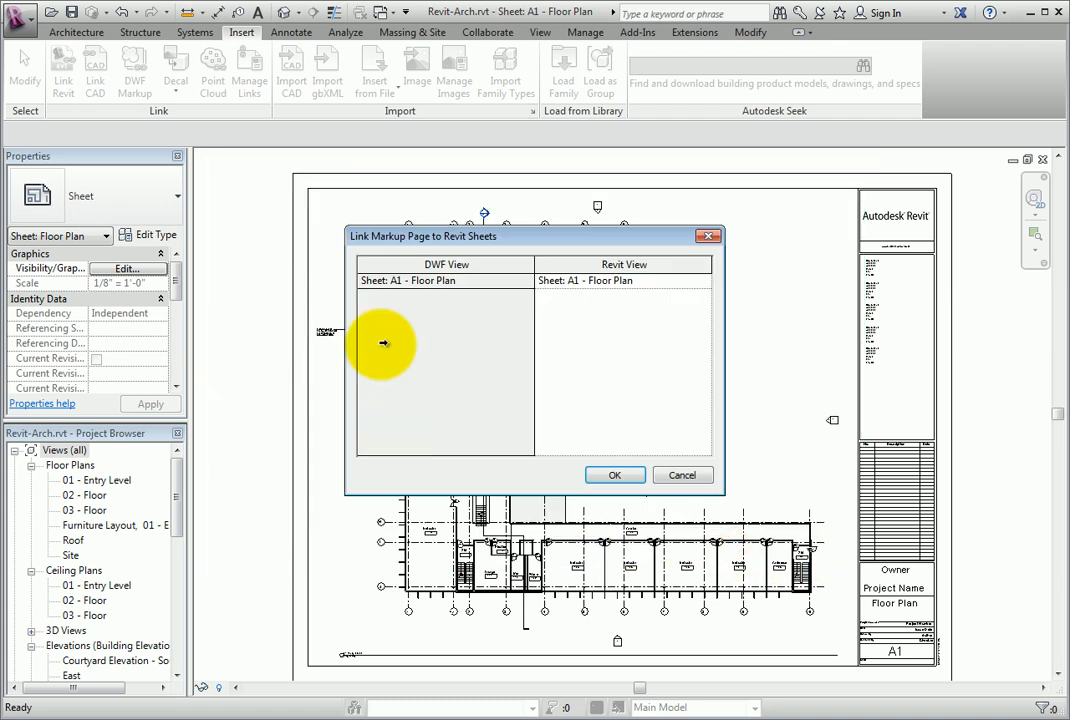
# Step: Link the Rev A markups onto sheet A1 and set the door-number markup's status to Done
pyautogui.click(614, 474)
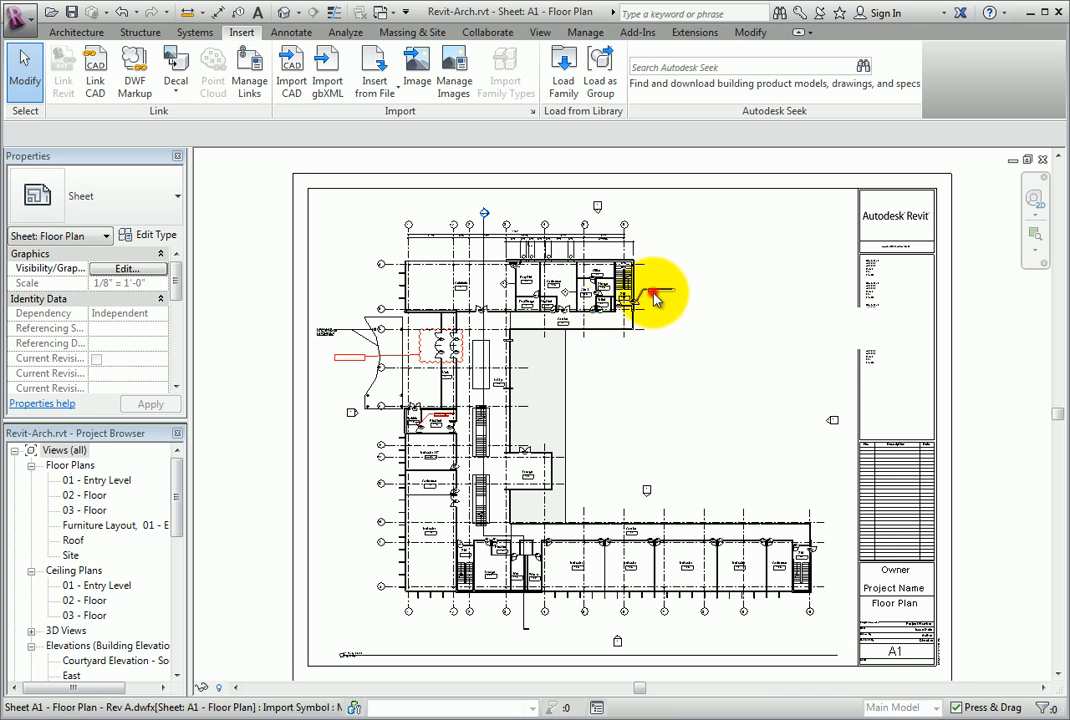
pyautogui.click(650, 295)
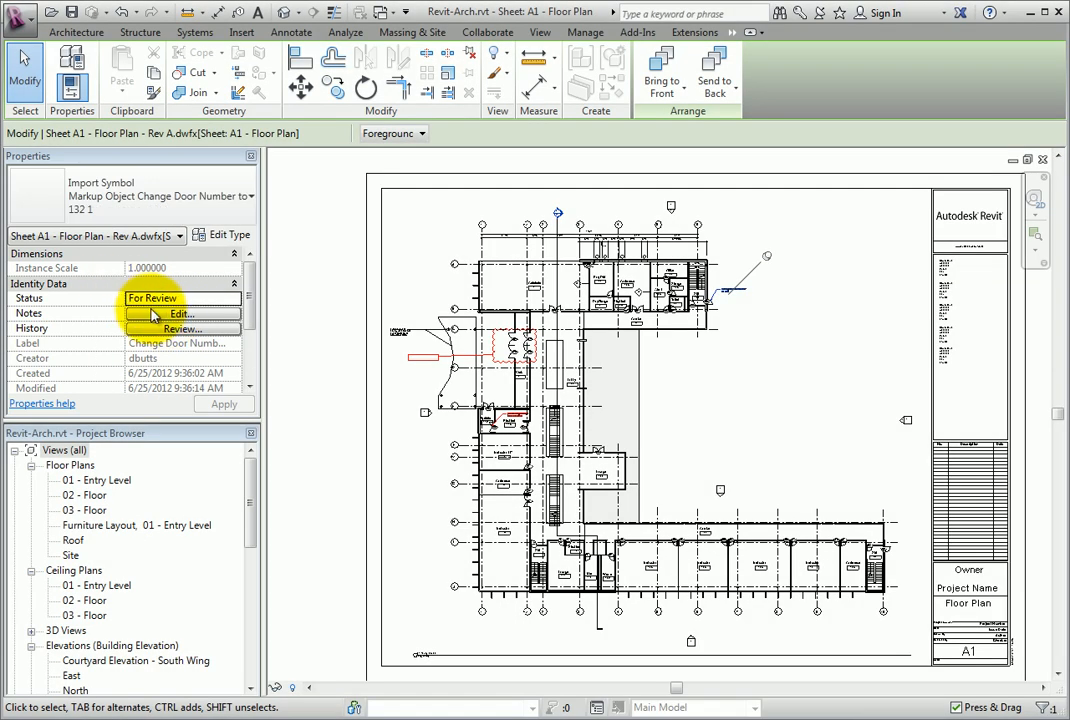
pyautogui.click(243, 298)
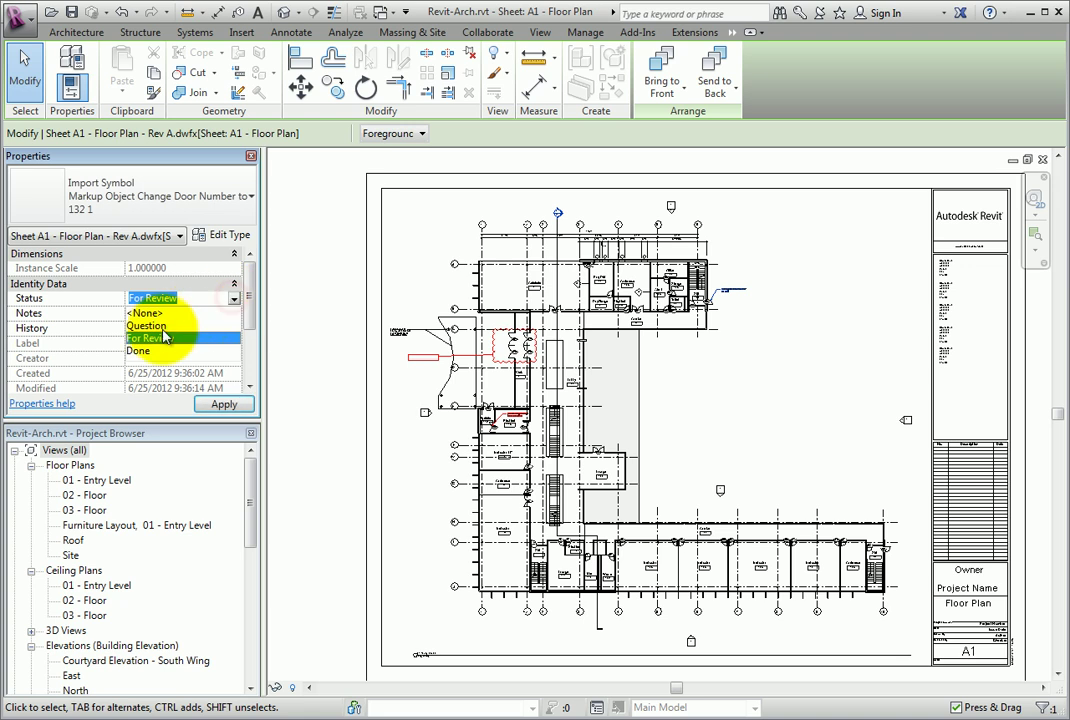
pyautogui.click(138, 350)
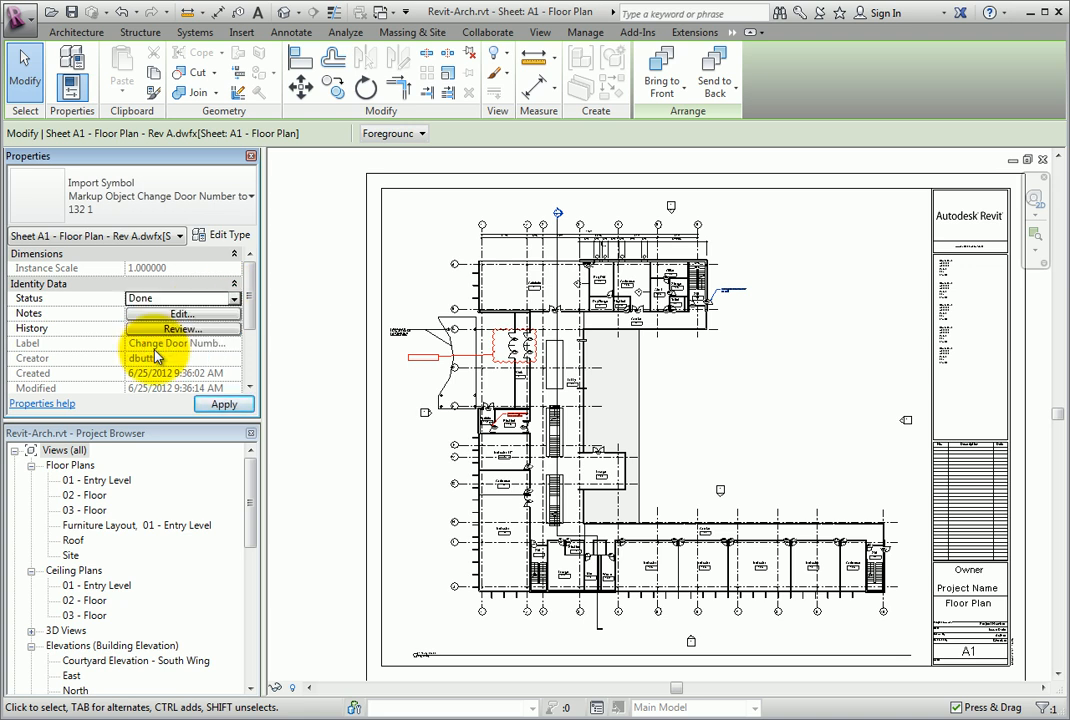
pyautogui.moveTo(198, 314)
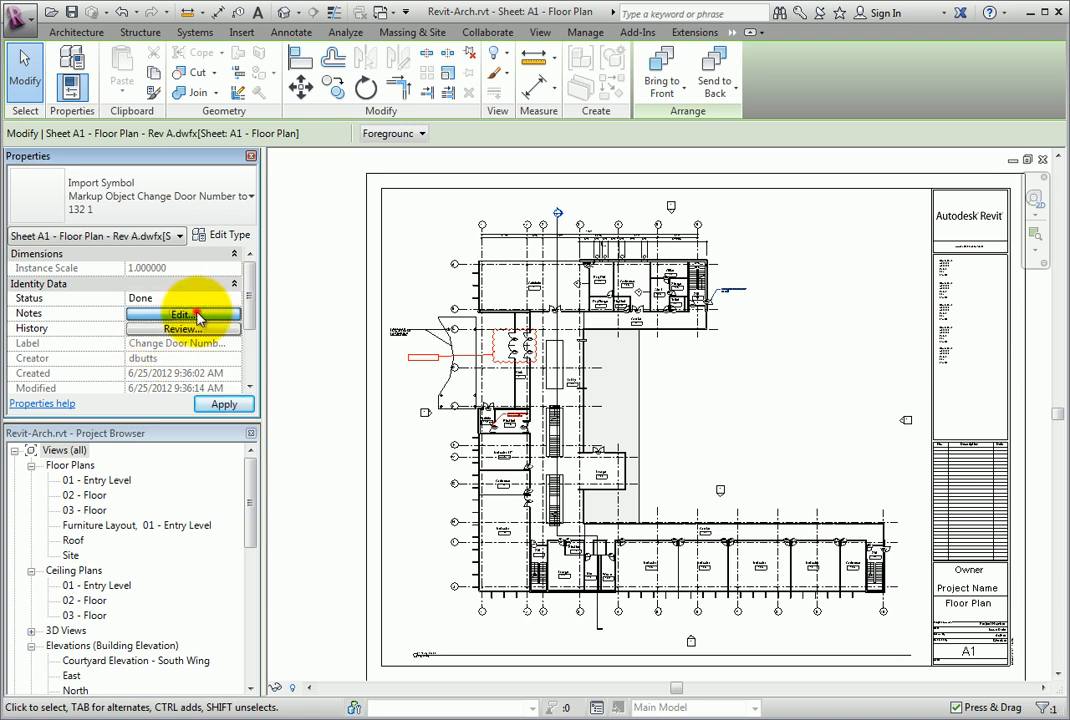
# Step: Add the note "You're Crazy - Leave this number as-is" to the door-number markup
pyautogui.click(182, 313)
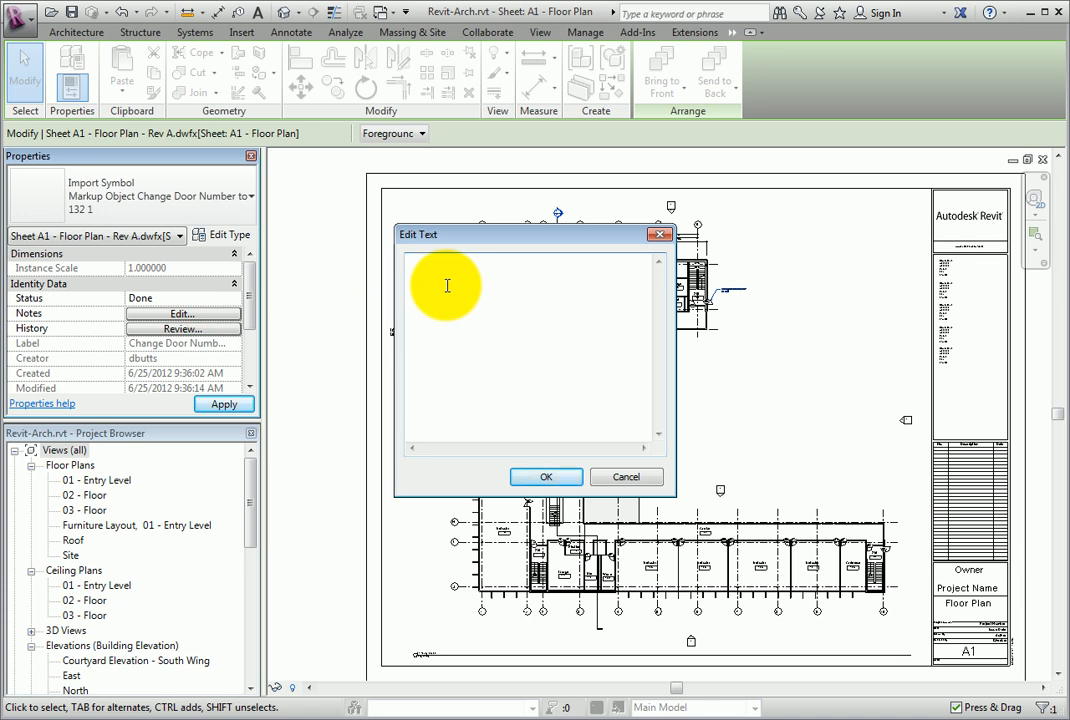
pyautogui.write("You're Crazy -")
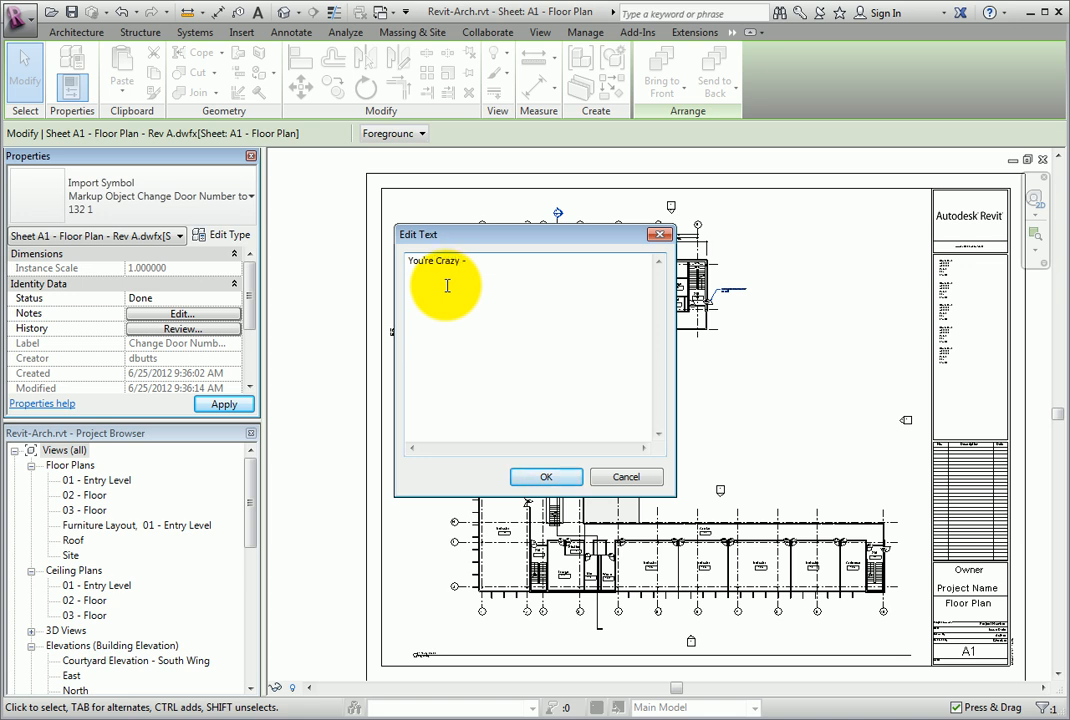
pyautogui.write('Leave this number as-')
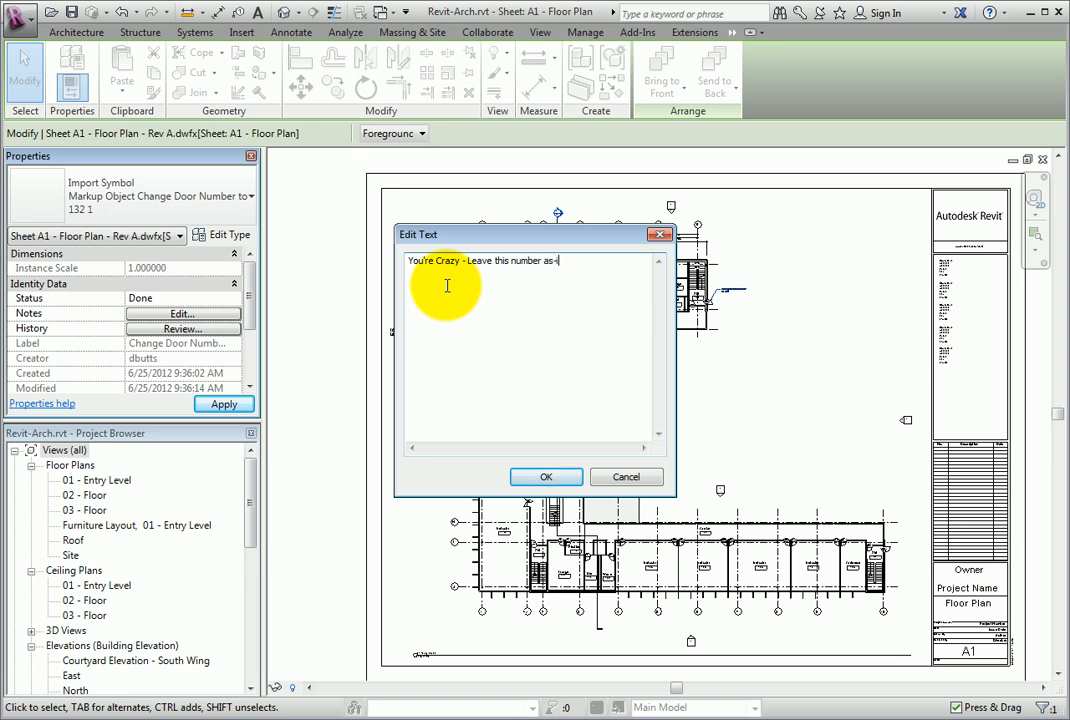
pyautogui.write('is')
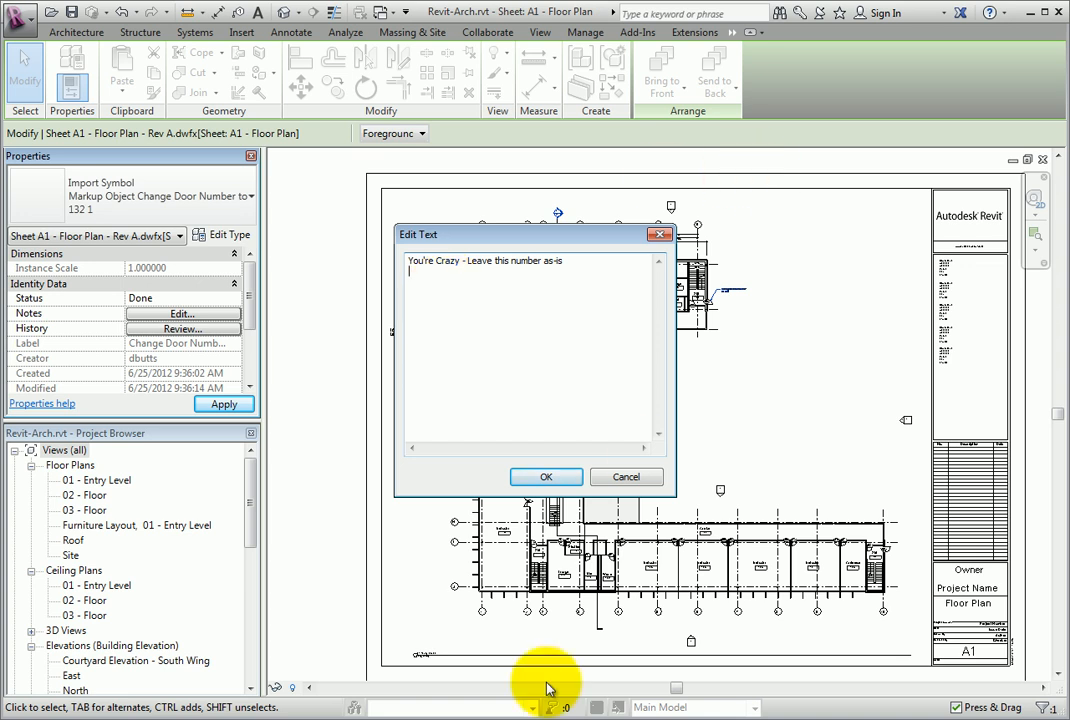
pyautogui.click(546, 477)
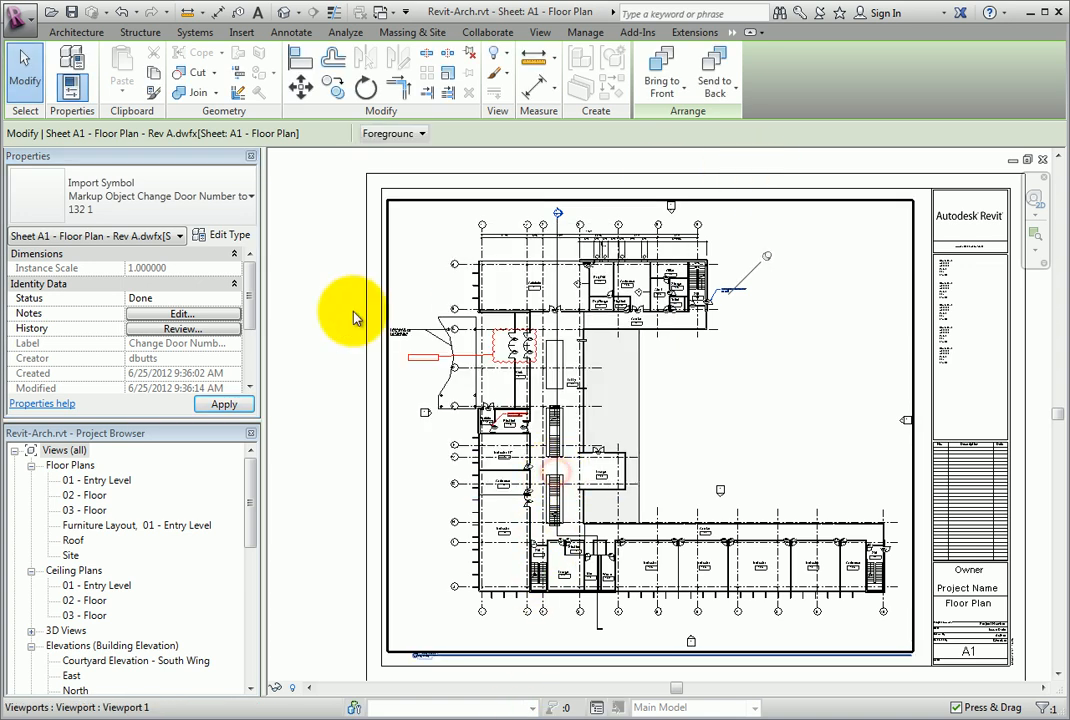
pyautogui.click(183, 328)
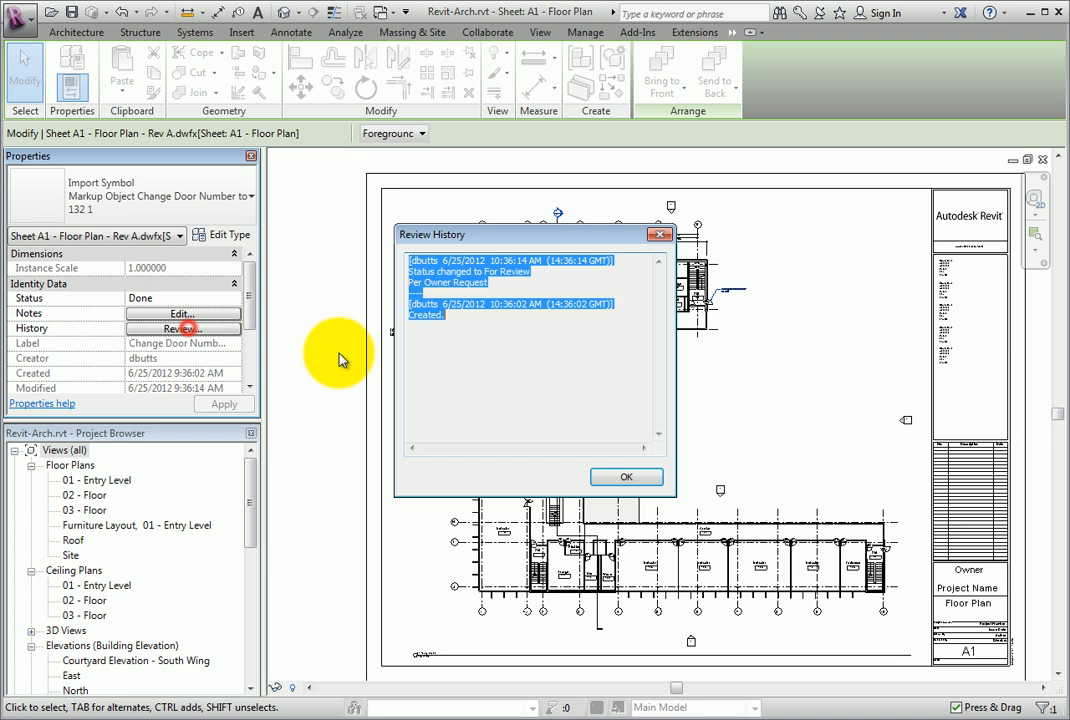
pyautogui.moveTo(546, 411)
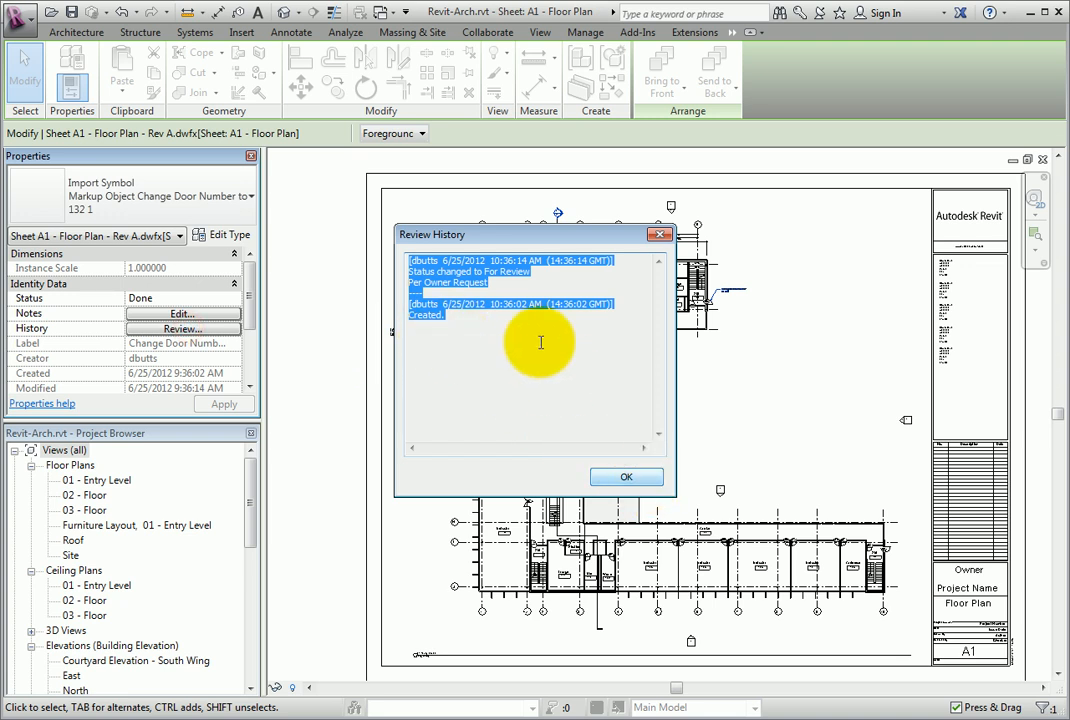
pyautogui.moveTo(626, 477)
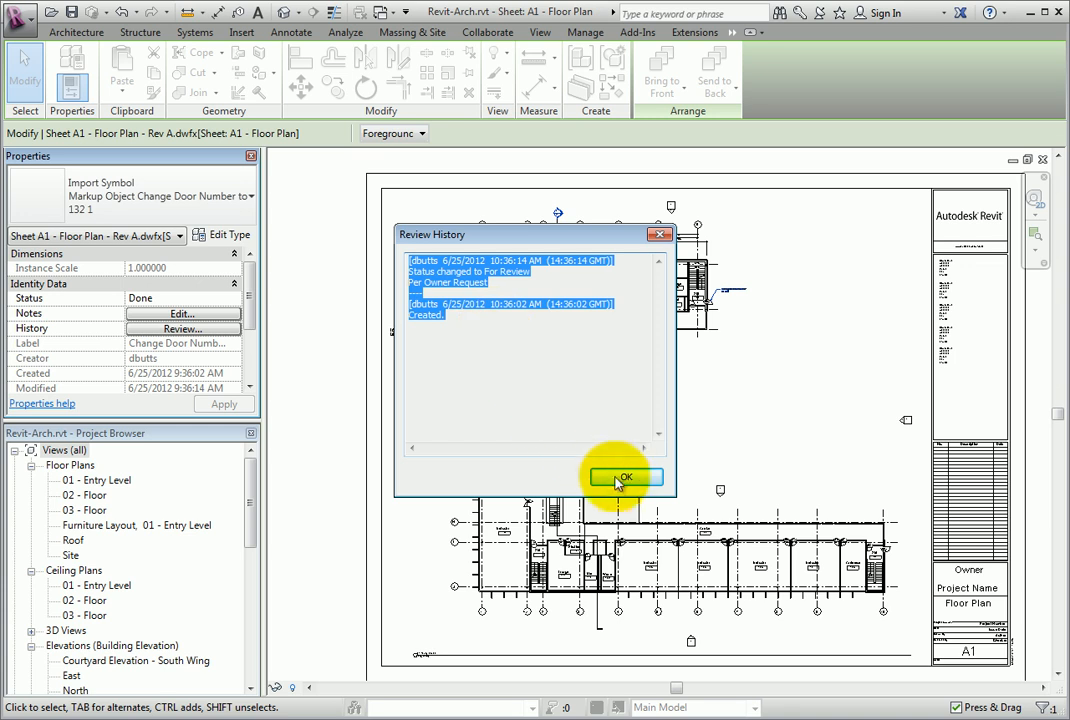
pyautogui.click(625, 477)
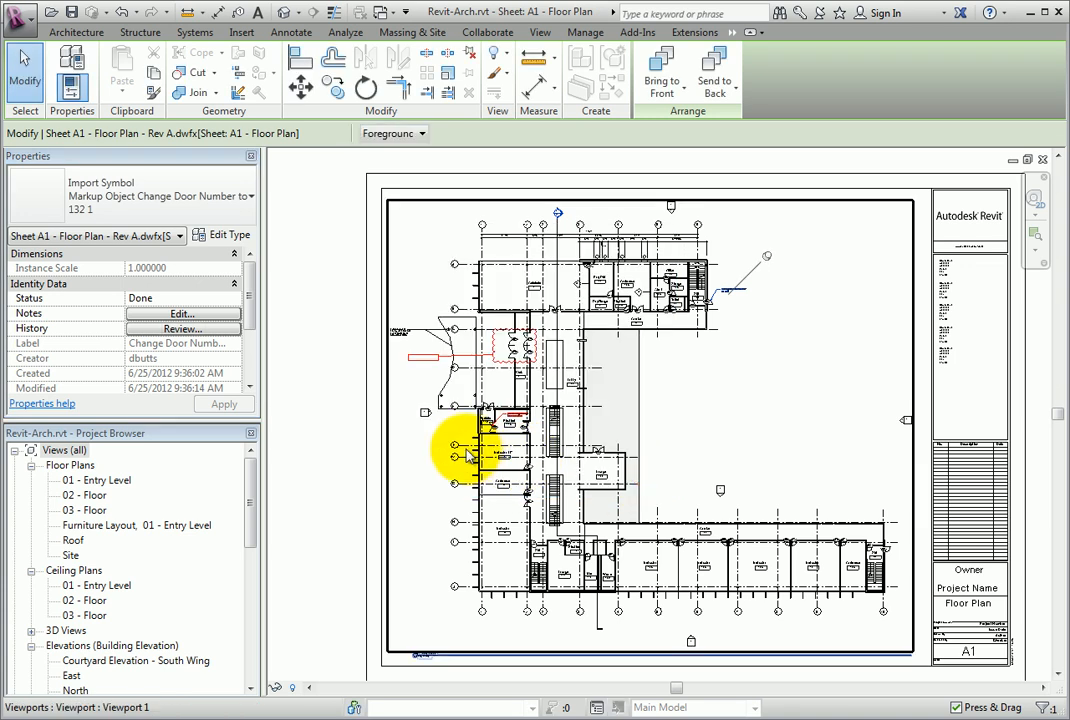
pyautogui.moveTo(360, 310)
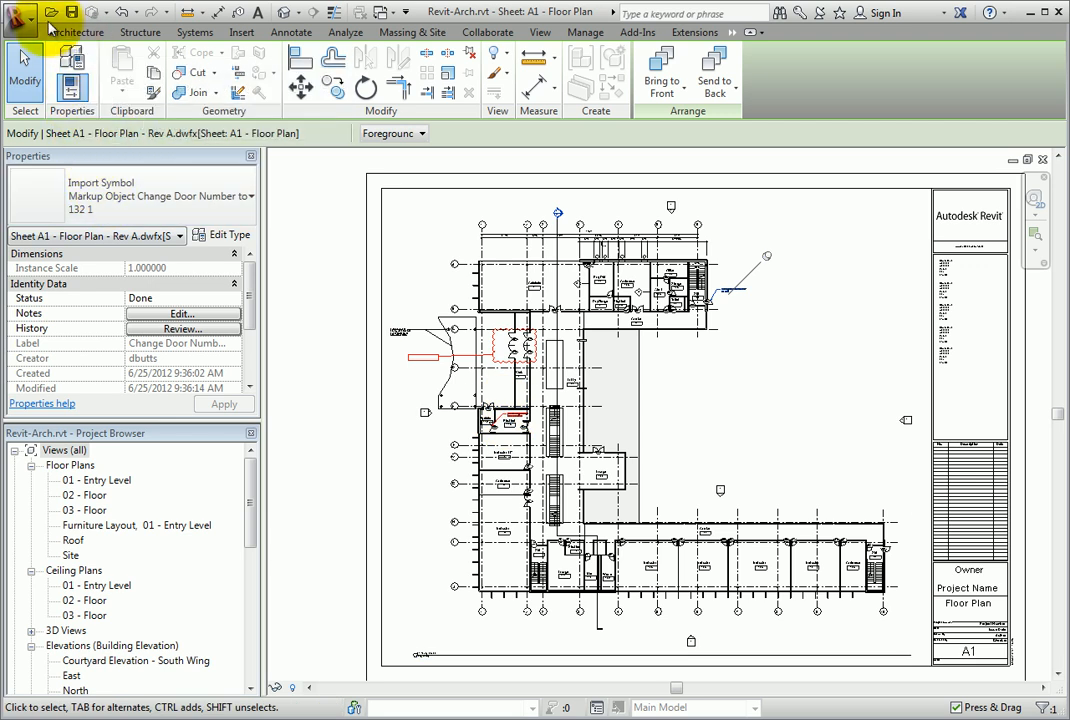
pyautogui.moveTo(22, 20)
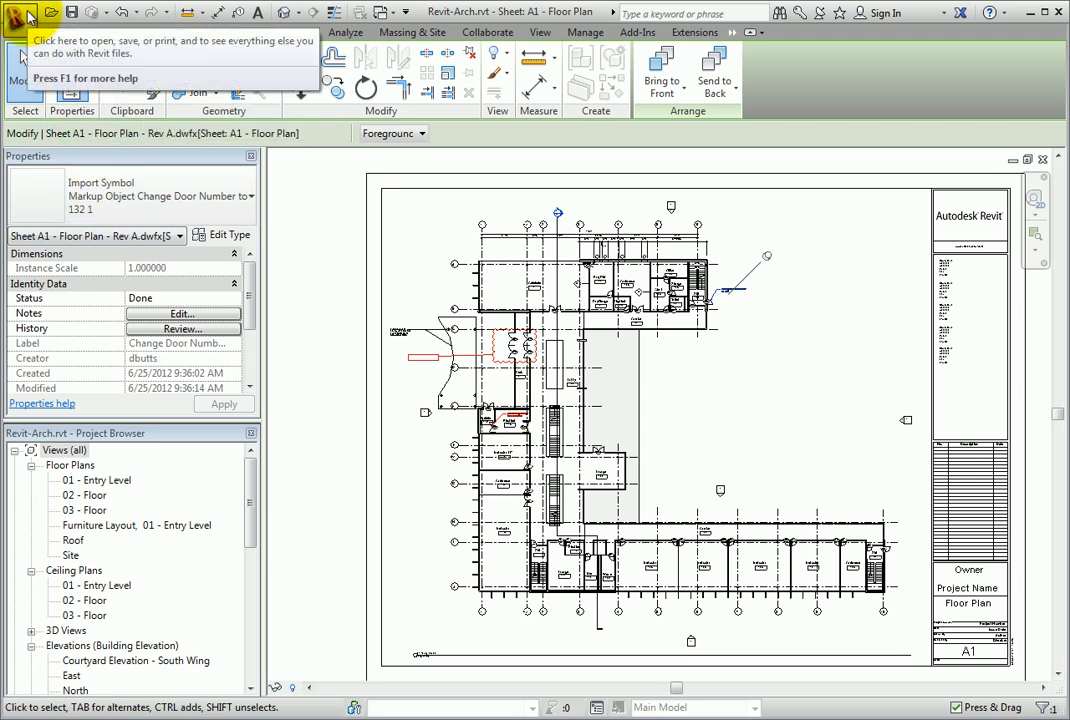
pyautogui.moveTo(28, 20)
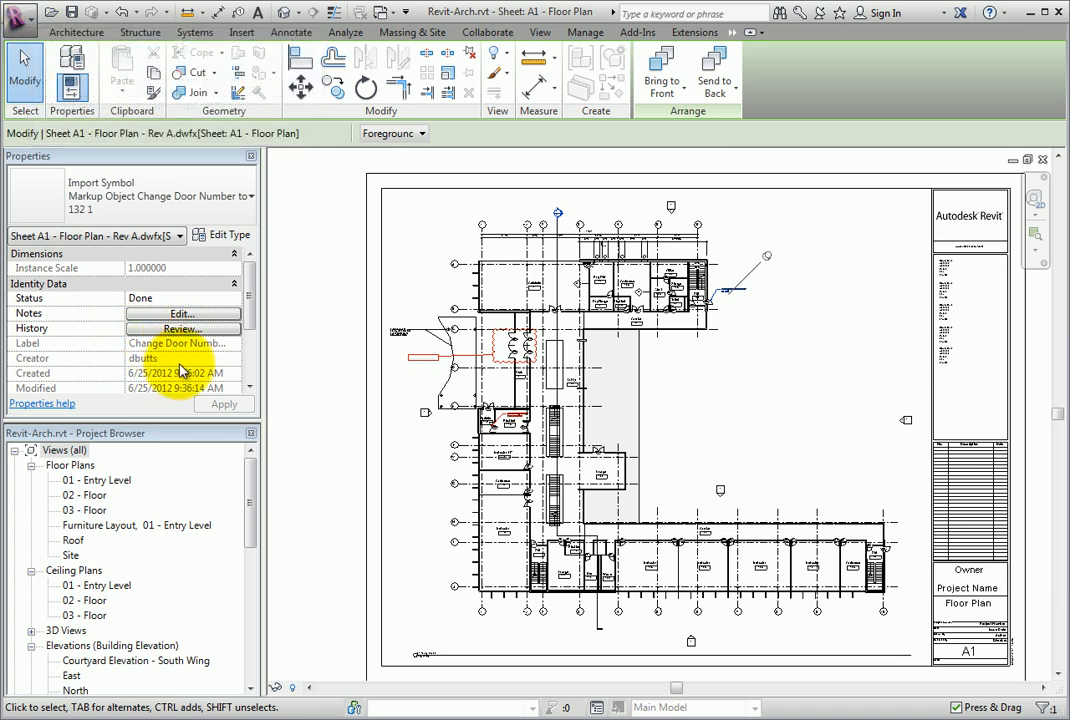
# Step: Save the Revit project containing the Done door-number markup and its note
pyautogui.scroll(-3)
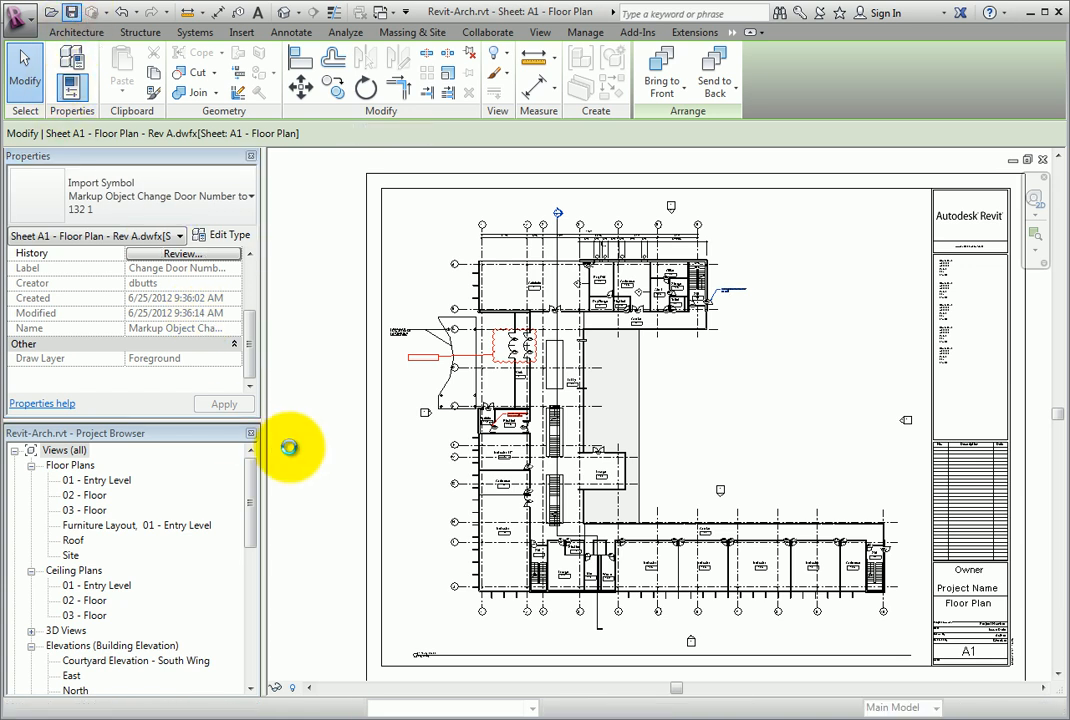
pyautogui.click(235, 33)
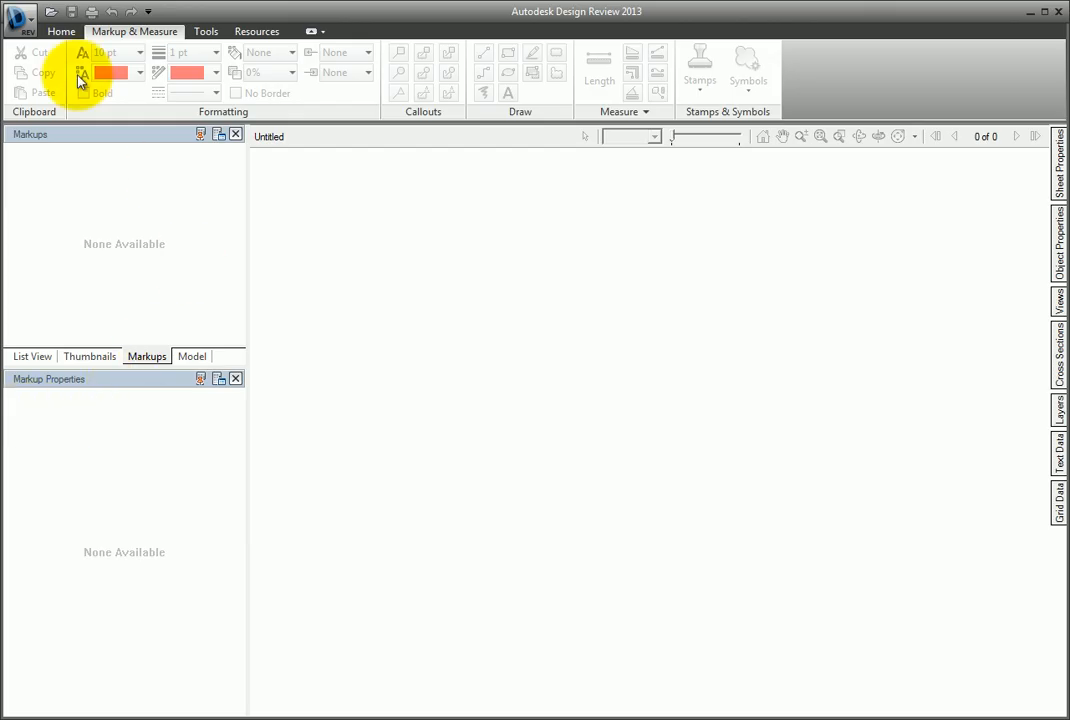
pyautogui.moveTo(50, 18)
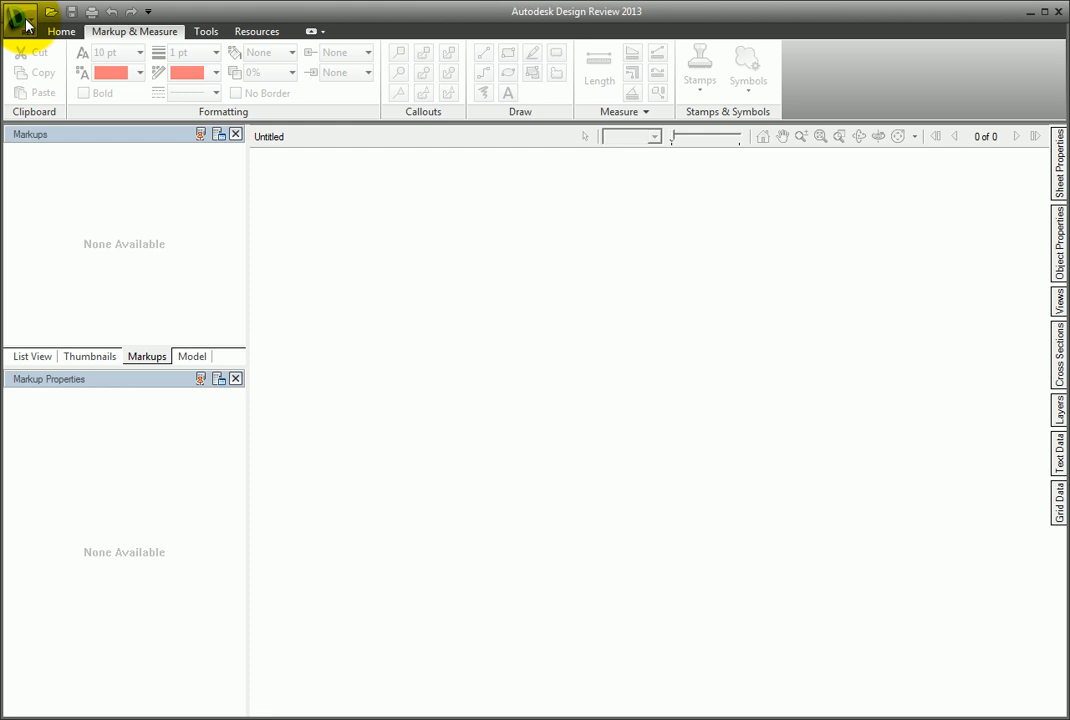
# Step: Open Sheet A1 - Floor Plan - Rev A.dwfx from Recent Documents in Design Review
pyautogui.click(18, 13)
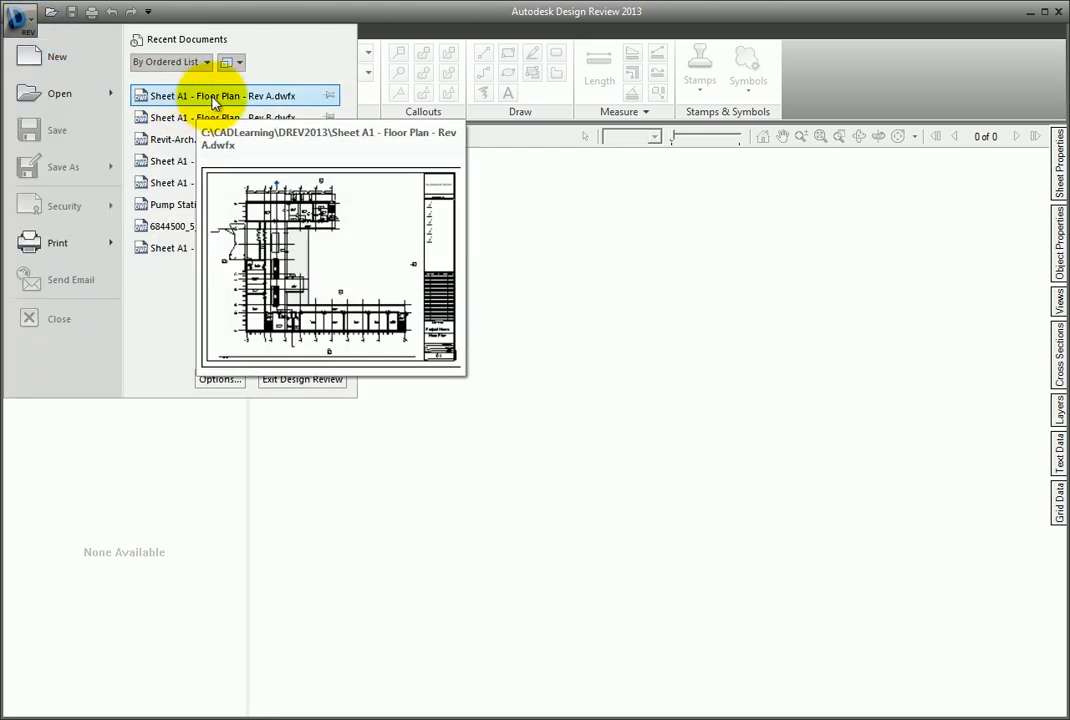
pyautogui.moveTo(216, 95)
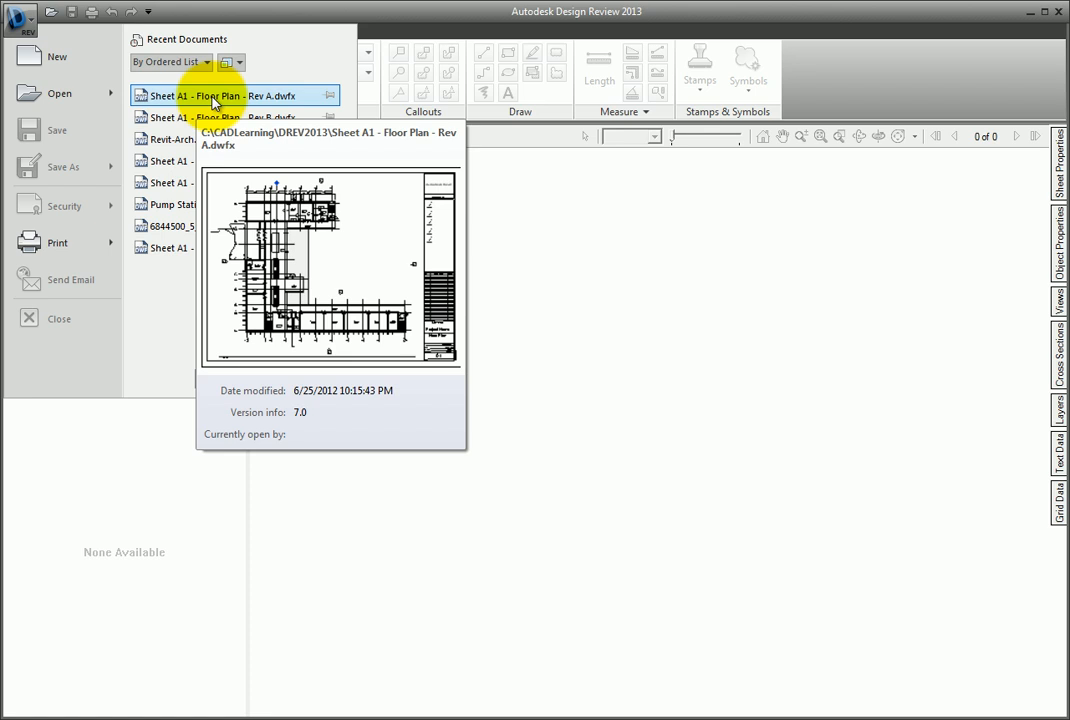
pyautogui.click(215, 95)
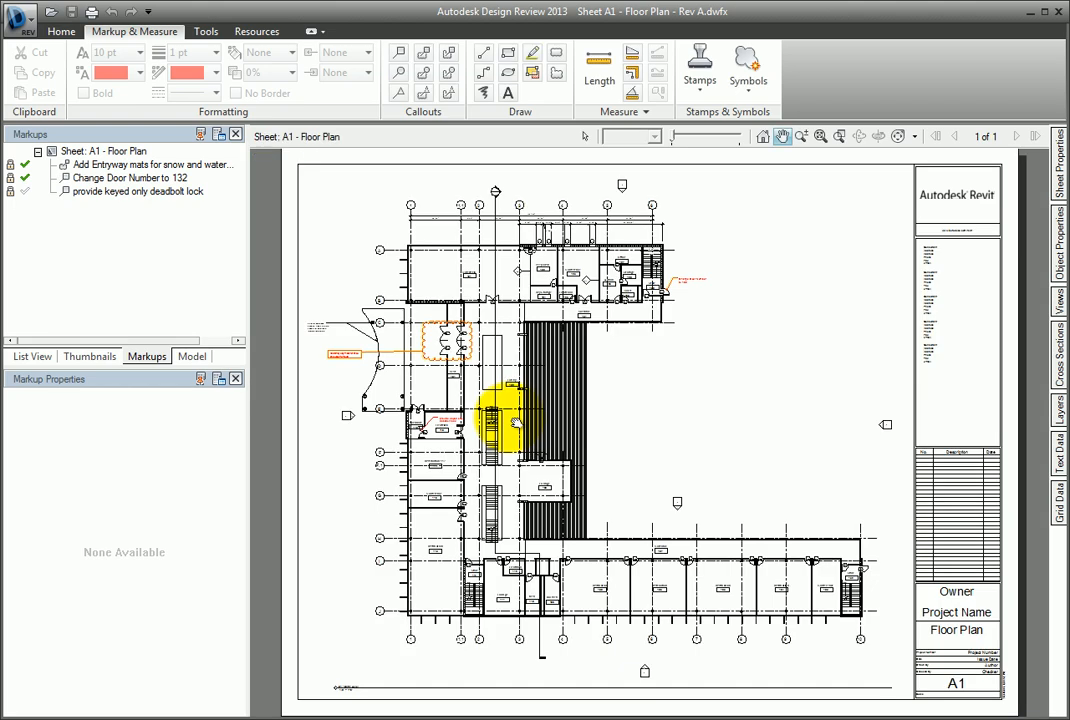
# Step: Select the Change Door Number to 132 markup to show its Done status and note
pyautogui.click(138, 191)
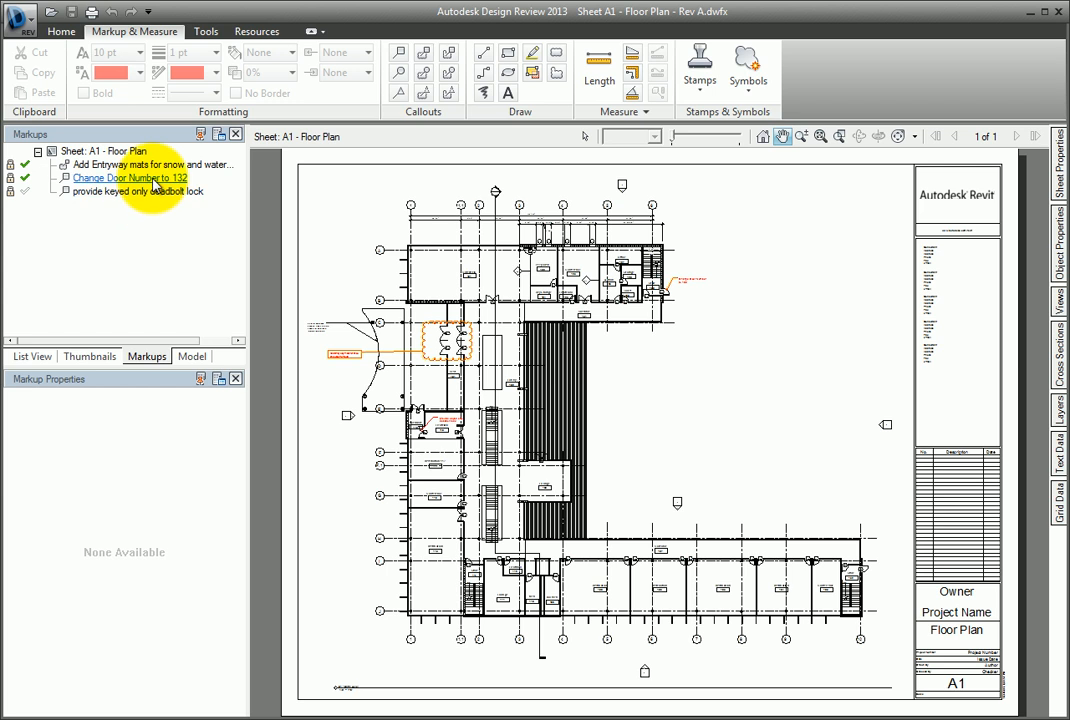
pyautogui.click(130, 177)
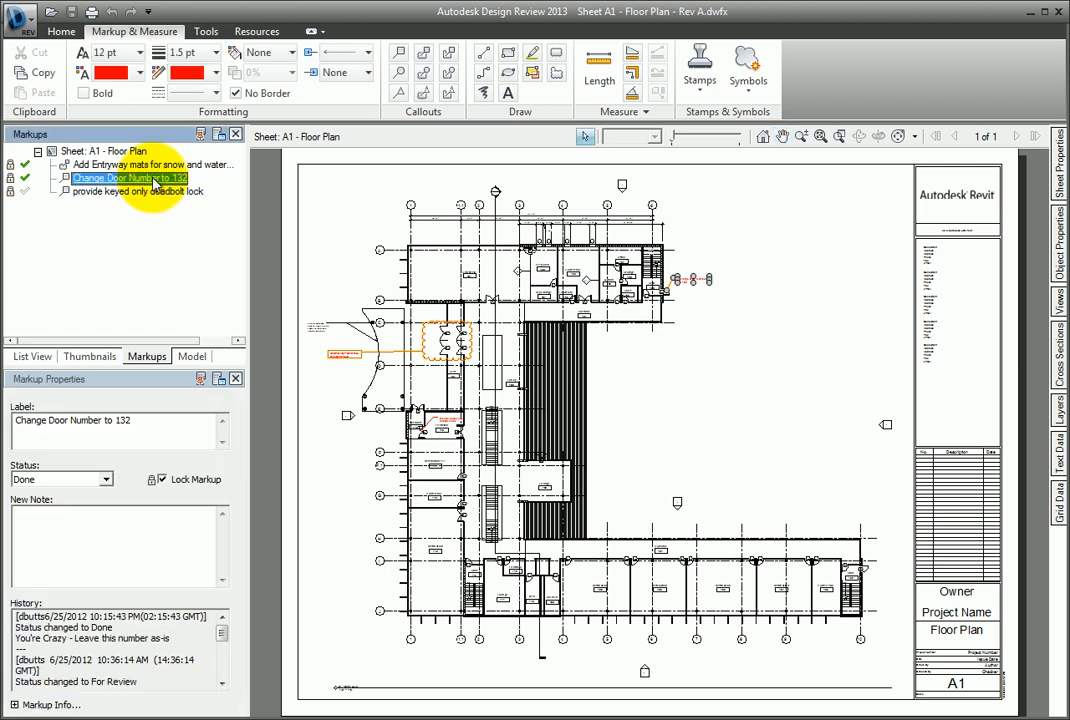